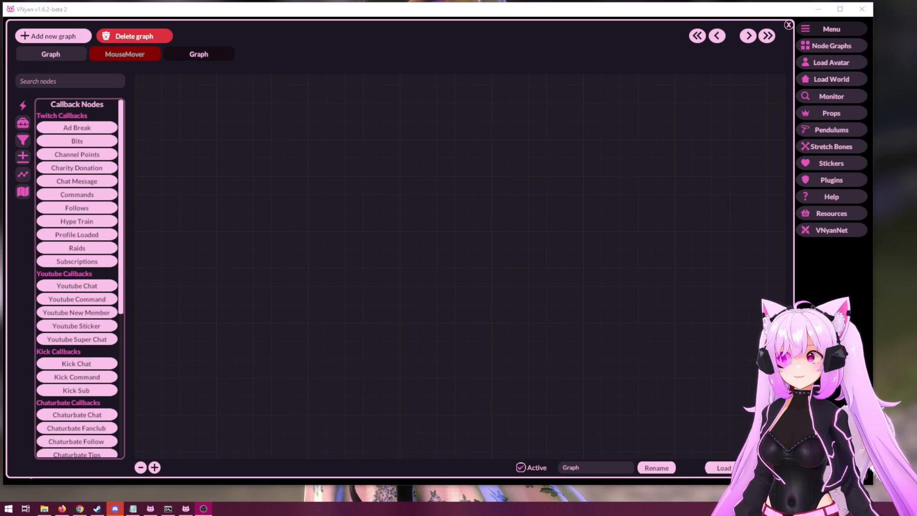
{"action": "mouse_move", "coordinate": [180, 111]}
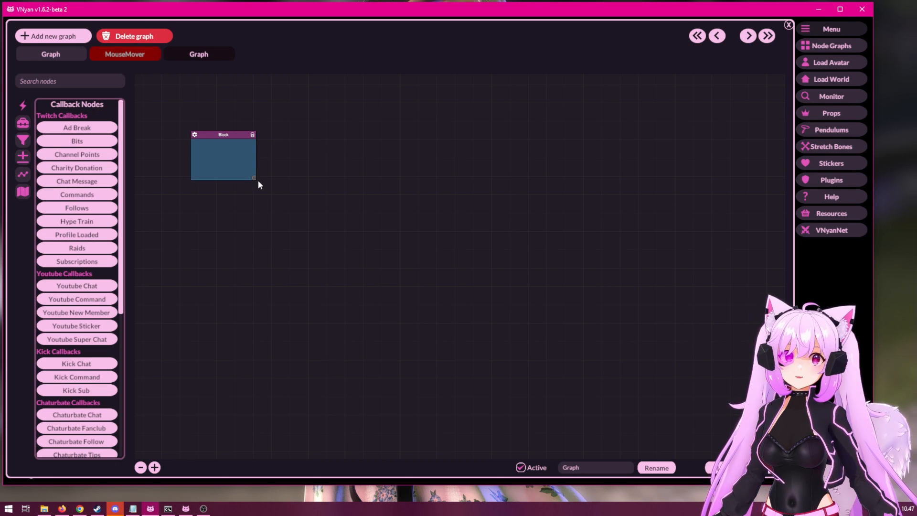
Enlarge the newly added block so it fills the graph area
{"action": "left_click_drag", "start_coordinate": [253, 177], "coordinate": [308, 227]}
{"action": "type", "text": "Test"}
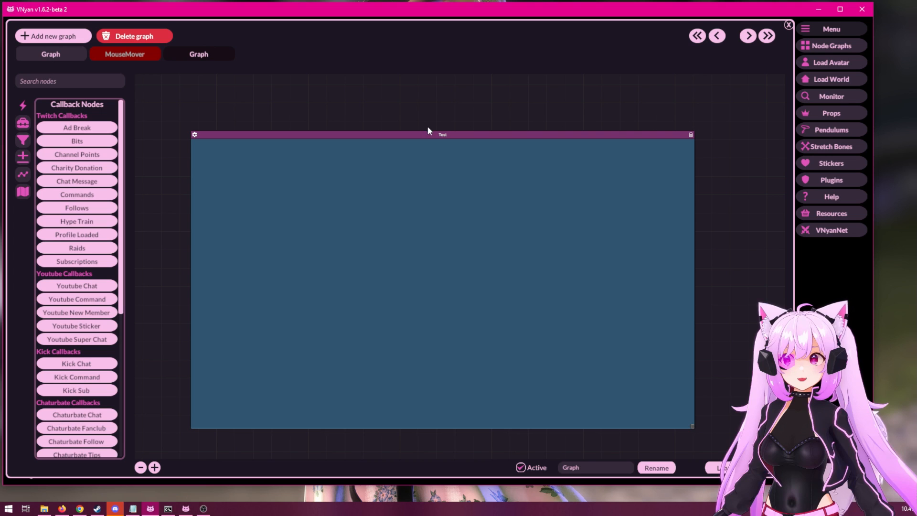
Set the Test block's header color to Green from its options menu
{"action": "right_click", "coordinate": [441, 135]}
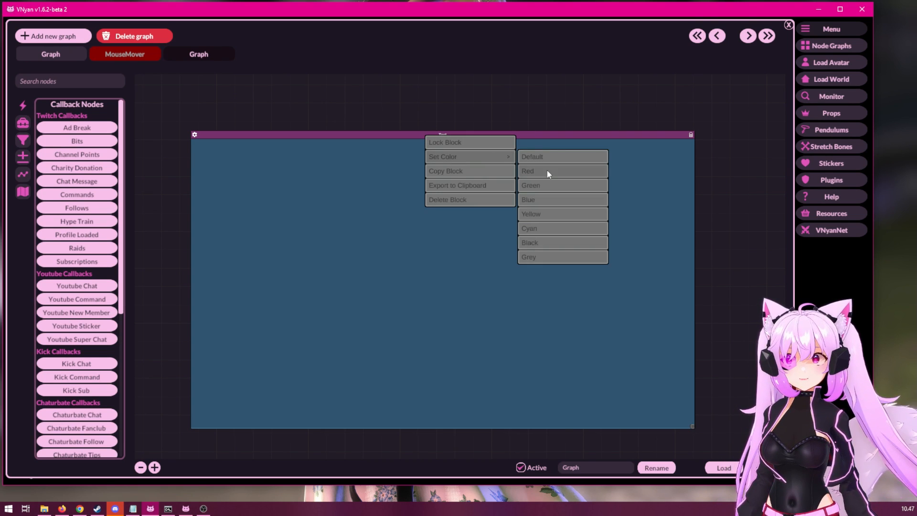
{"action": "left_click", "coordinate": [530, 184]}
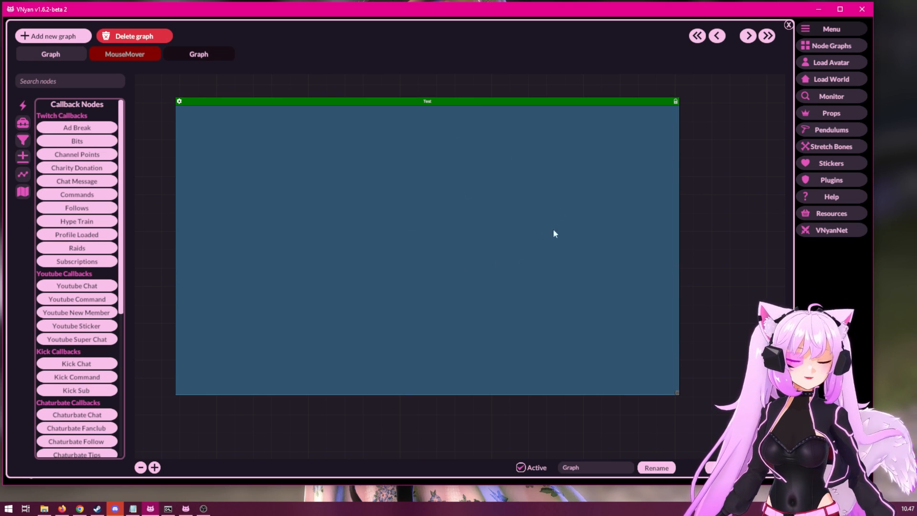
{"action": "mouse_move", "coordinate": [127, 168]}
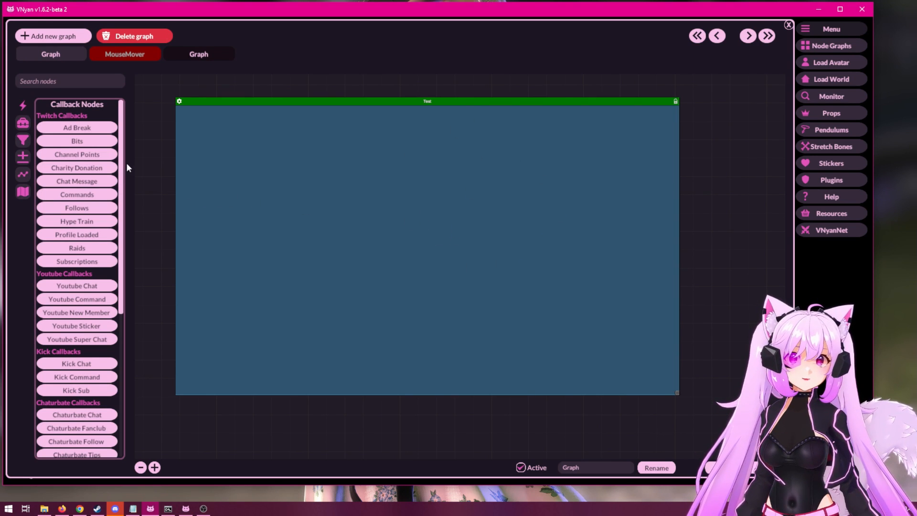
Add Channel Points and Bits callback nodes inside the Test block
{"action": "left_click", "coordinate": [77, 154]}
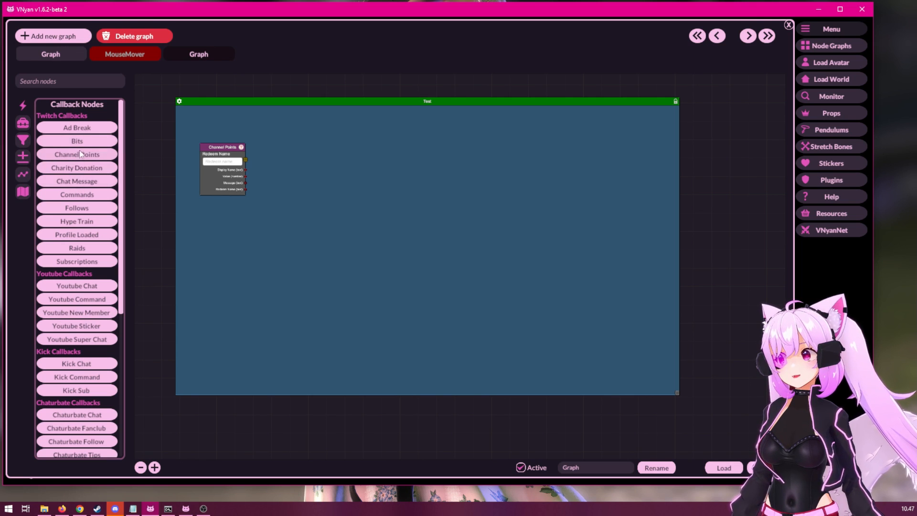
{"action": "left_click", "coordinate": [76, 140]}
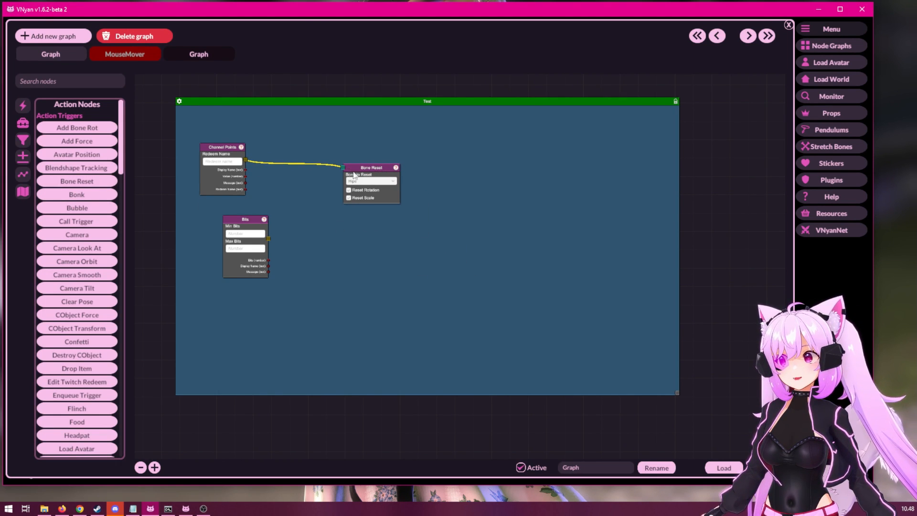
{"action": "mouse_move", "coordinate": [546, 178]}
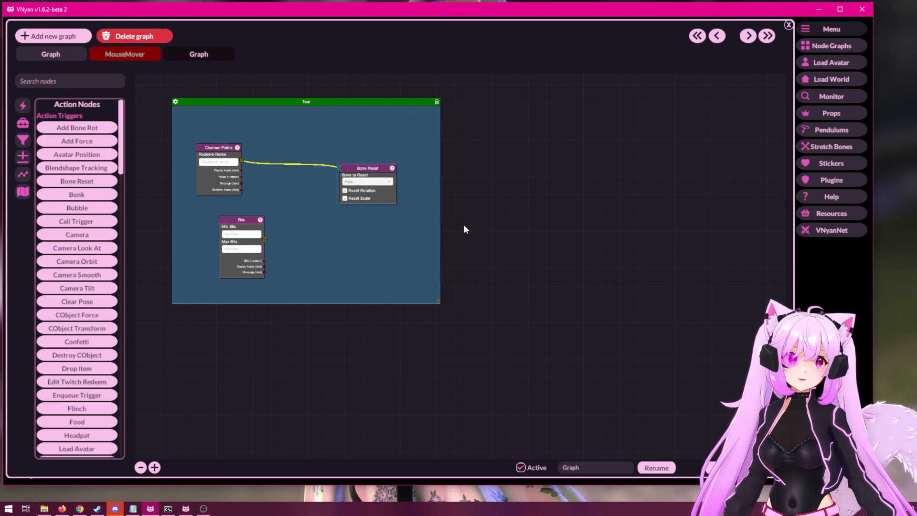
{"action": "mouse_move", "coordinate": [379, 273]}
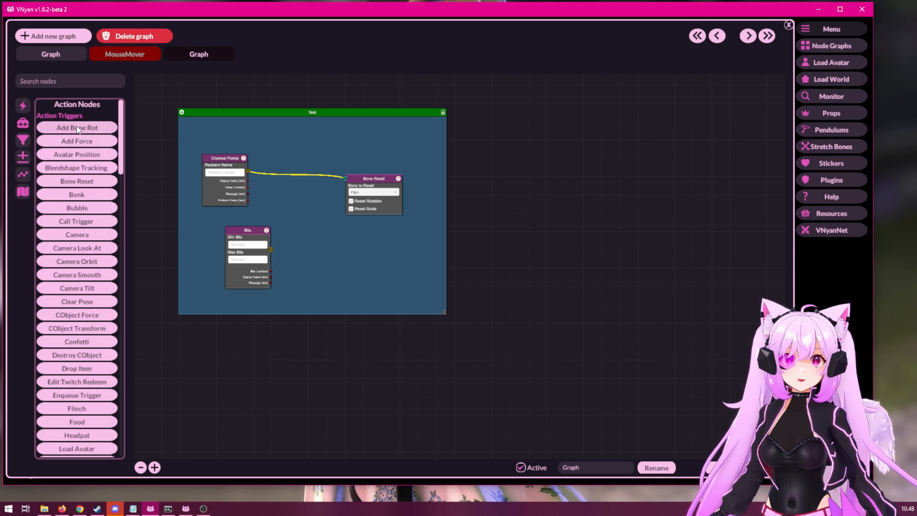
Add an Additive Bone Rotation node and wire Bits into it
{"action": "left_click", "coordinate": [77, 127]}
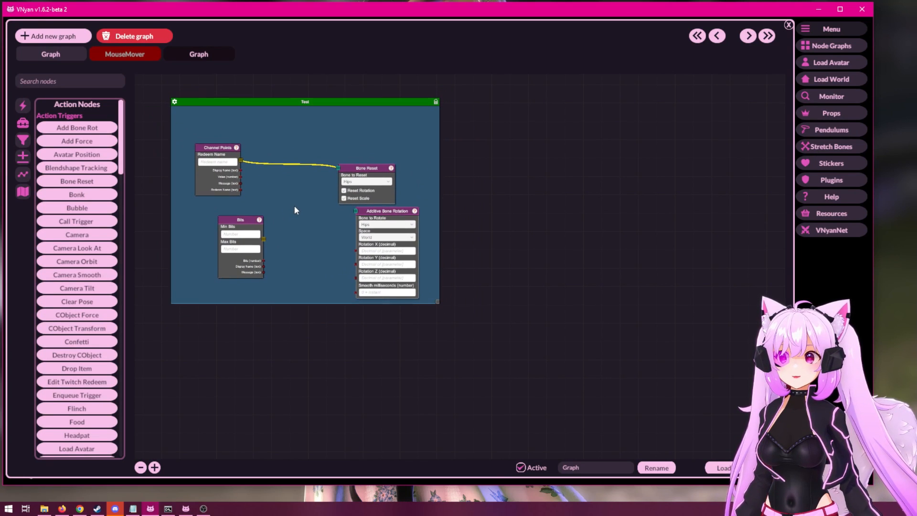
{"action": "left_click_drag", "start_coordinate": [366, 168], "coordinate": [374, 138]}
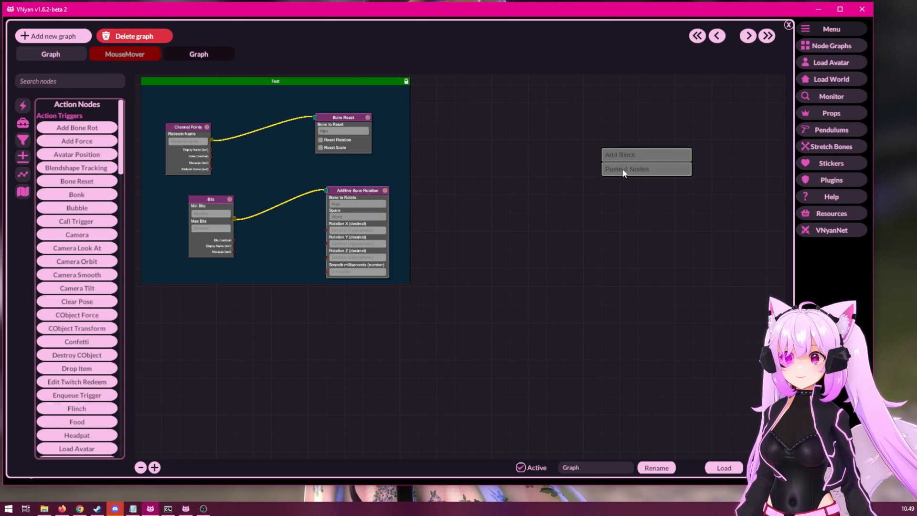
{"action": "left_click", "coordinate": [627, 170]}
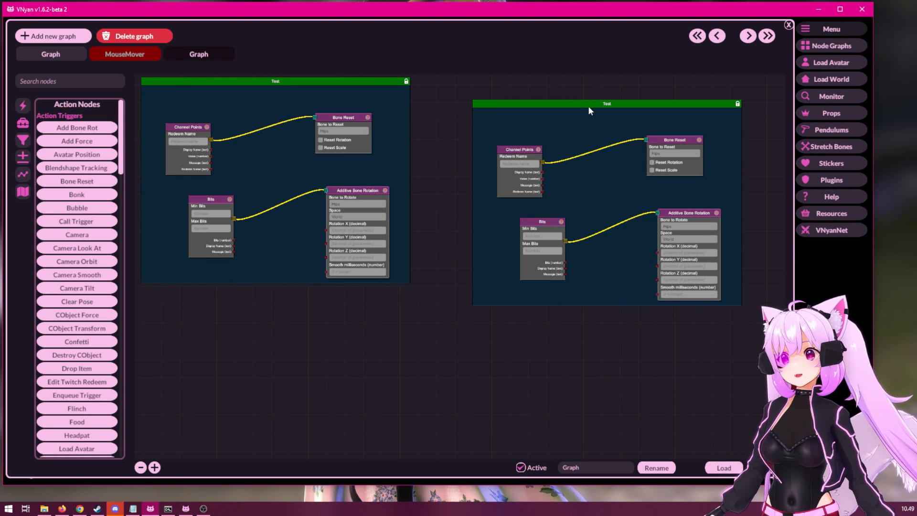
{"action": "right_click", "coordinate": [605, 109]}
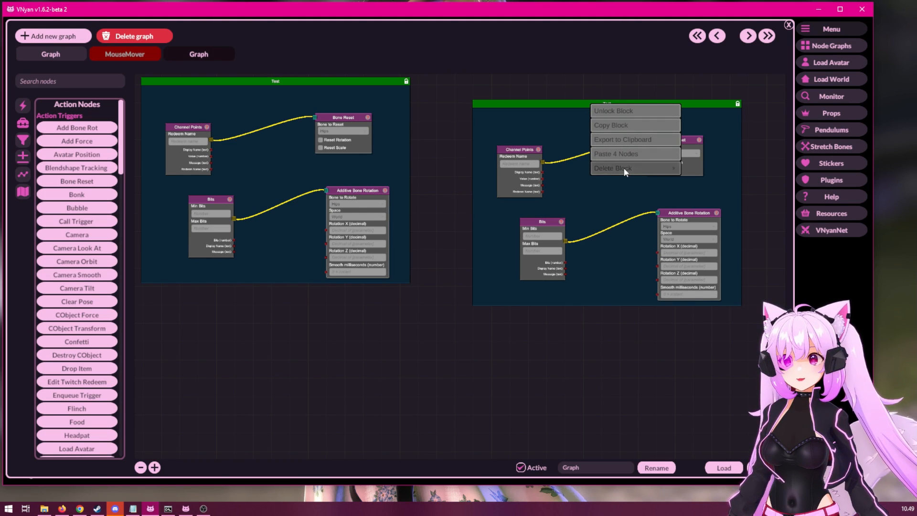
{"action": "mouse_move", "coordinate": [612, 168]}
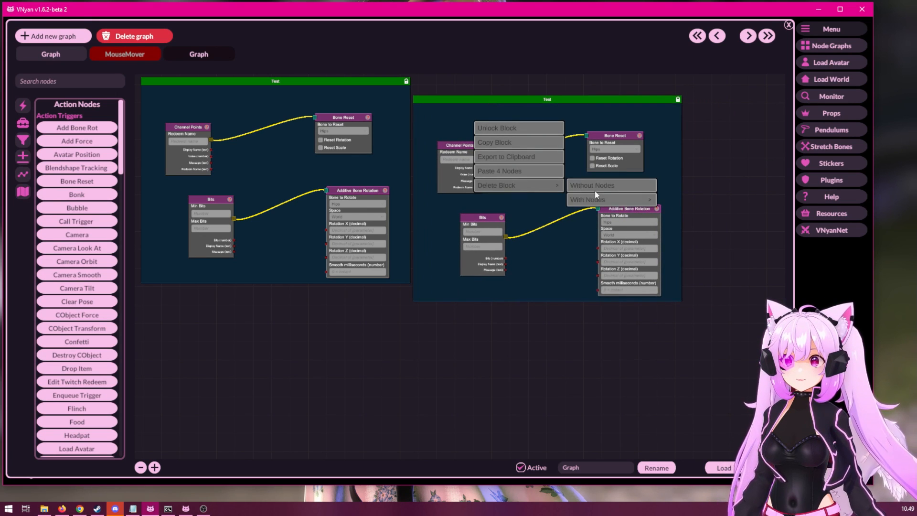
{"action": "left_click", "coordinate": [587, 200]}
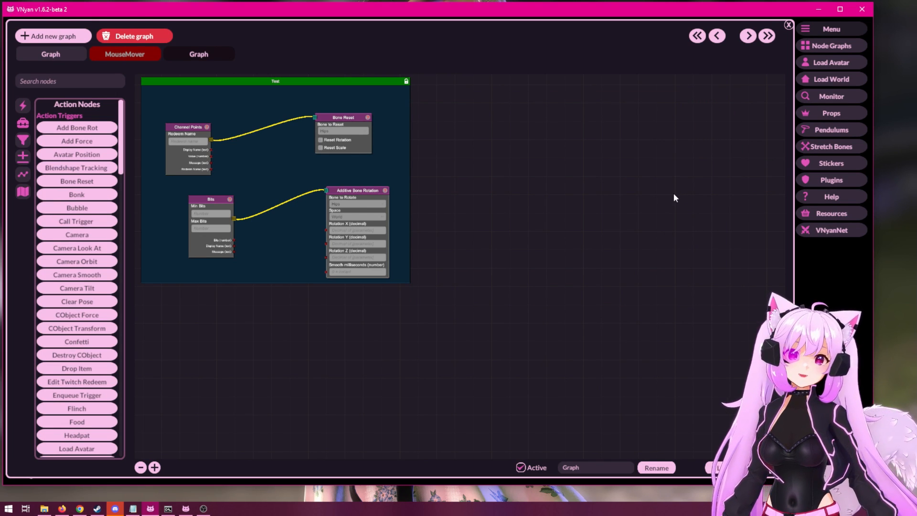
{"action": "mouse_move", "coordinate": [424, 123]}
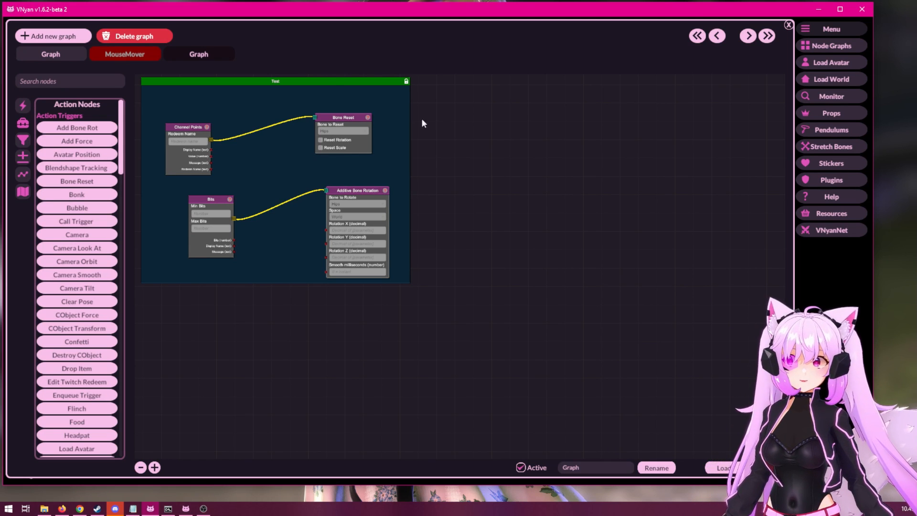
{"action": "mouse_move", "coordinate": [264, 86]}
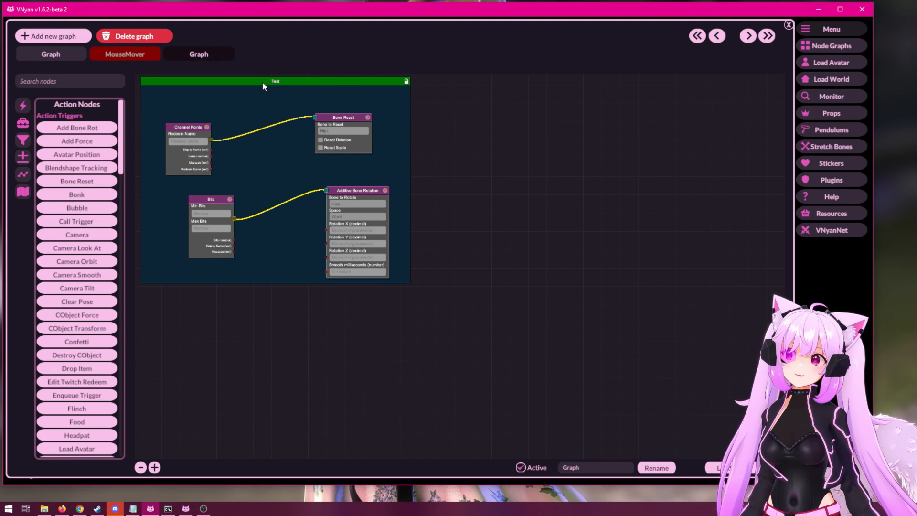
{"action": "right_click", "coordinate": [275, 85]}
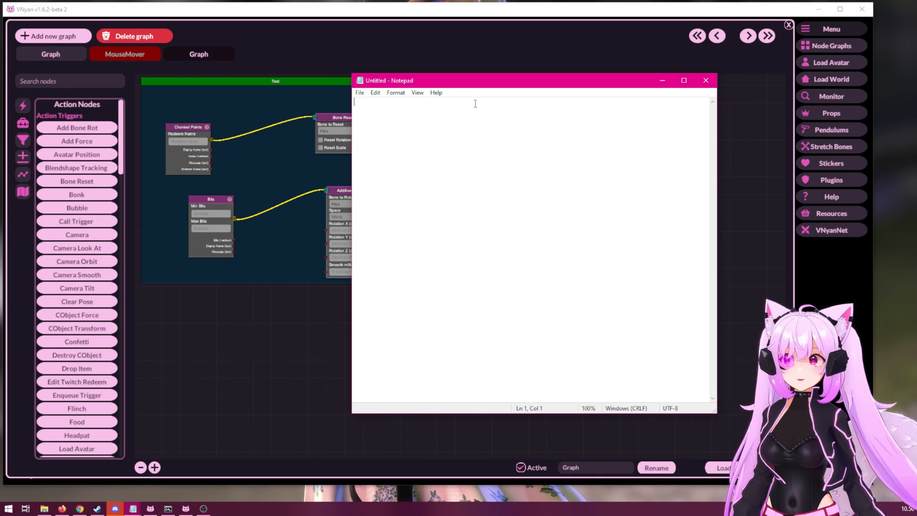
{"action": "key", "text": "ctrl+v"}
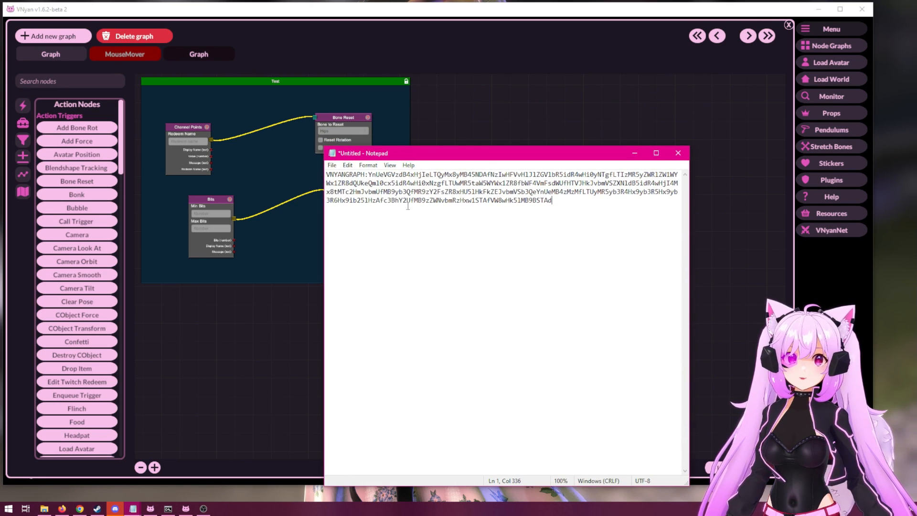
{"action": "key", "text": "ctrl+a"}
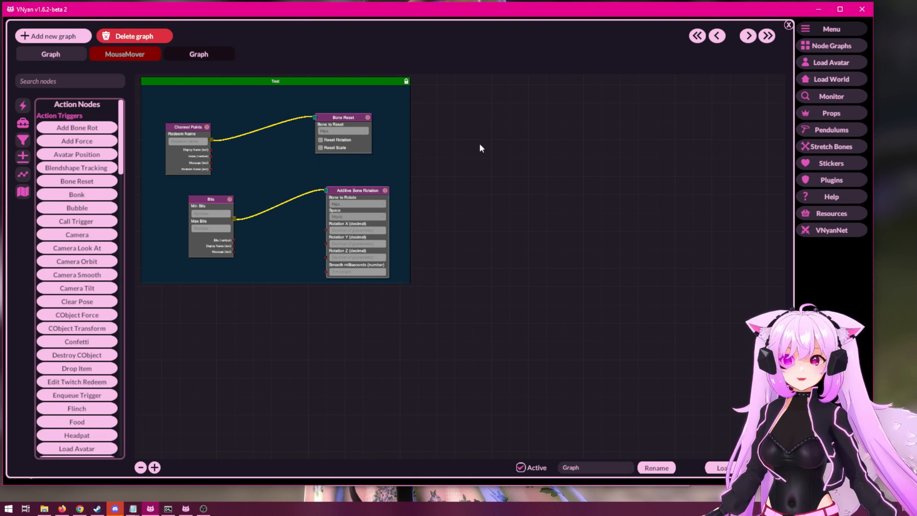
{"action": "mouse_move", "coordinate": [493, 129]}
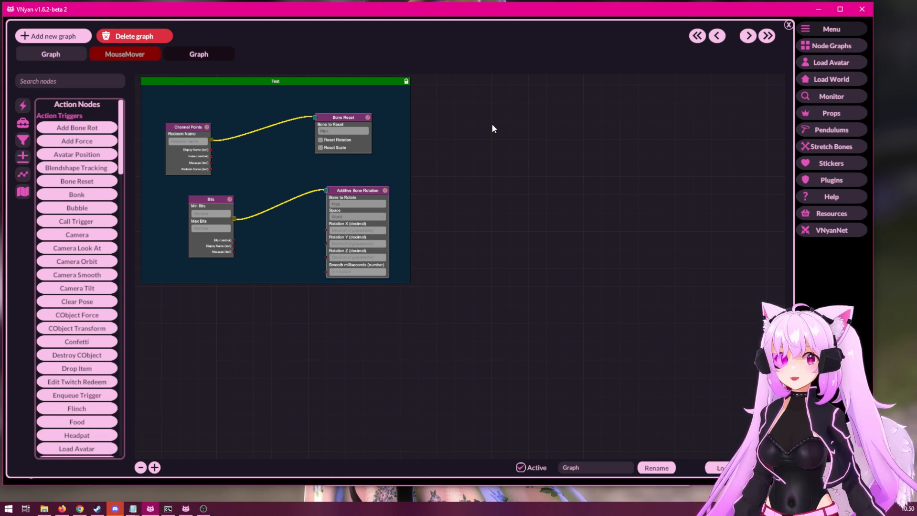
Import the Test block copy from the clipboard, then delete its frame without its nodes
{"action": "right_click", "coordinate": [509, 132]}
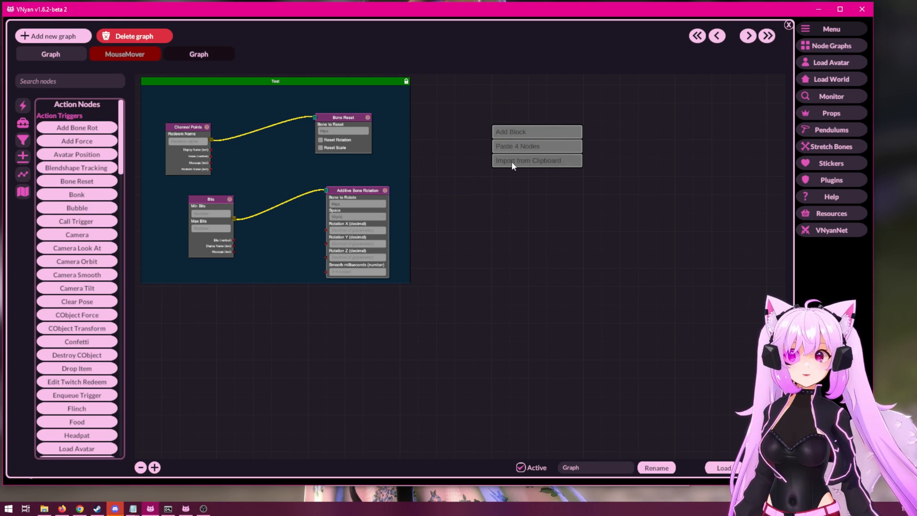
{"action": "left_click", "coordinate": [517, 147]}
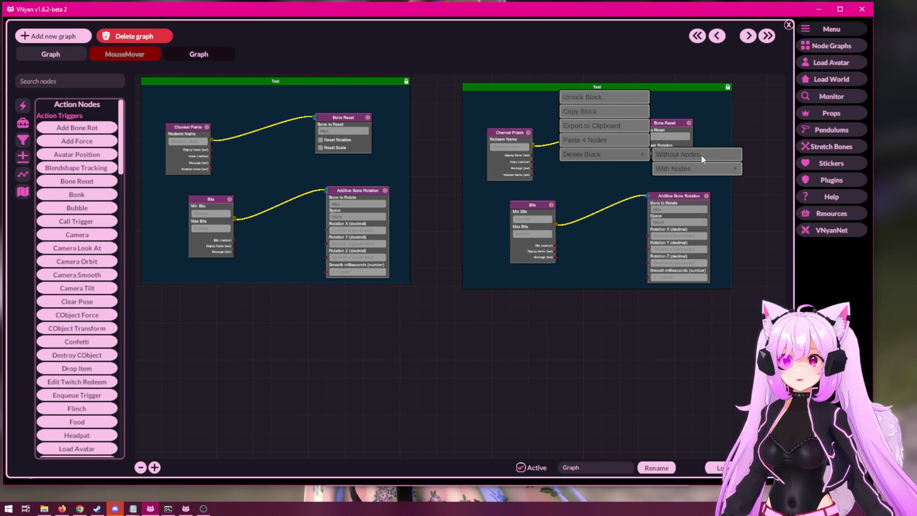
{"action": "left_click", "coordinate": [677, 153]}
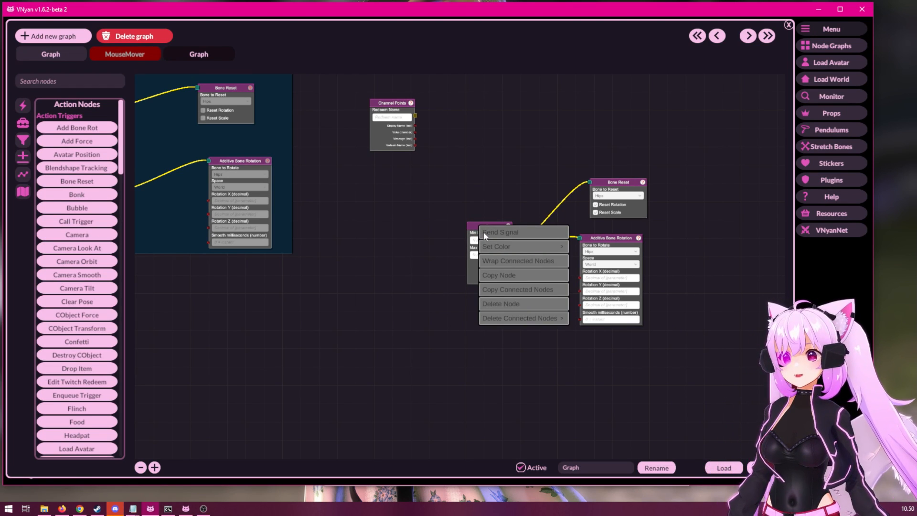
{"action": "mouse_move", "coordinate": [507, 264]}
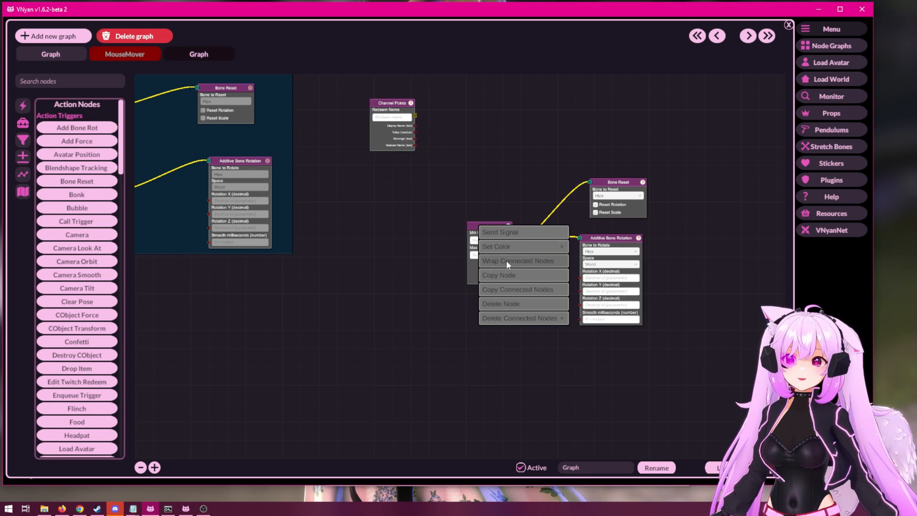
Wrap the Bits node and its connected nodes into a new block
{"action": "left_click", "coordinate": [518, 260]}
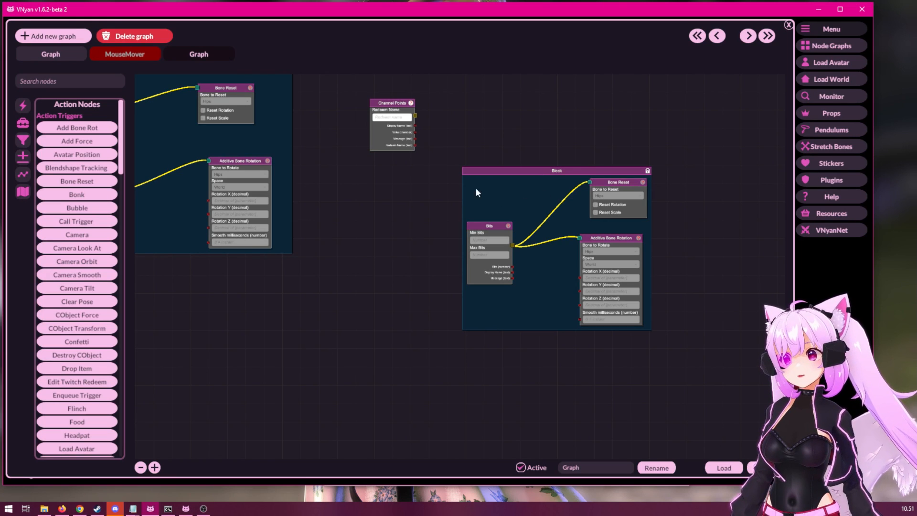
{"action": "mouse_move", "coordinate": [752, 171]}
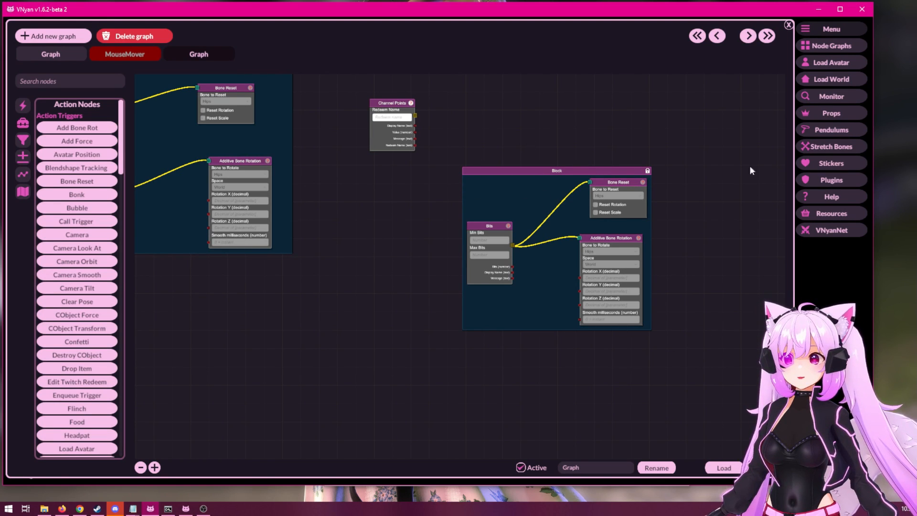
{"action": "mouse_move", "coordinate": [640, 155]}
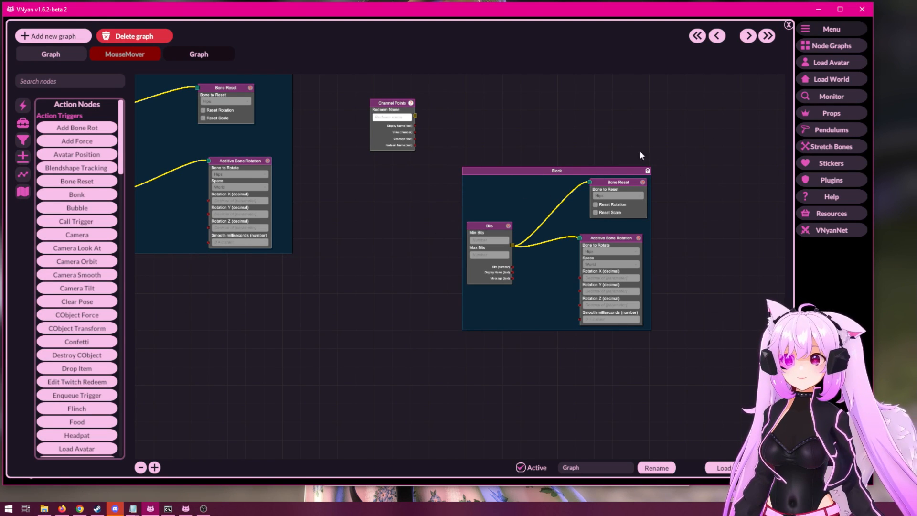
{"action": "mouse_move", "coordinate": [651, 179]}
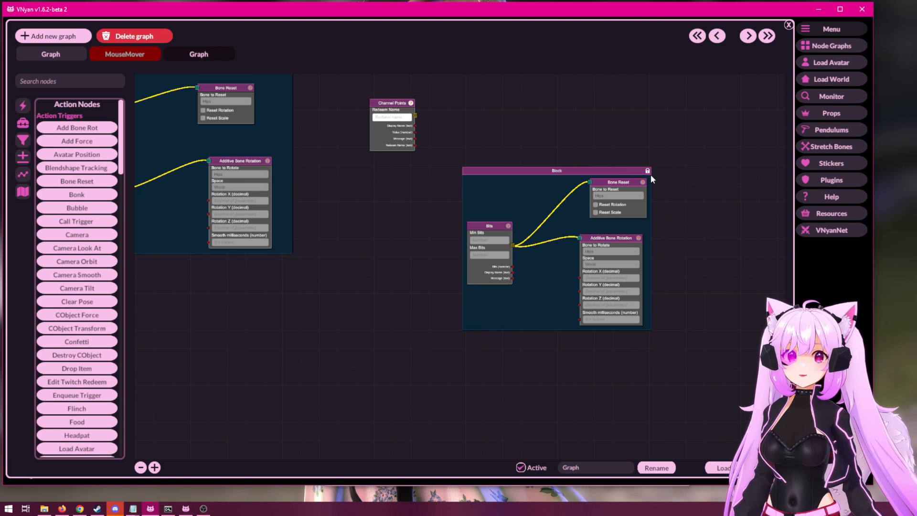